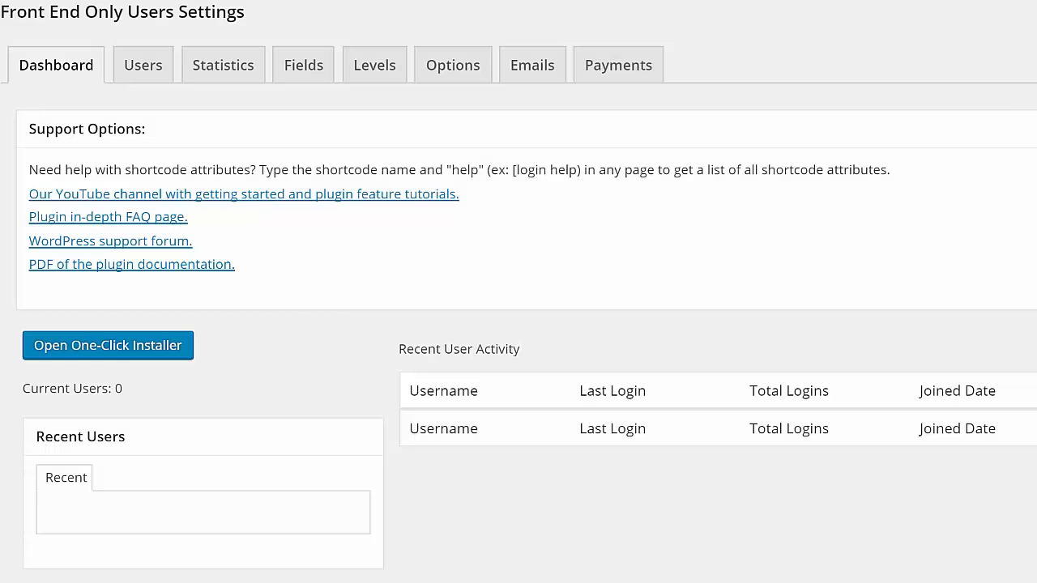
mouse_move(166, 355)
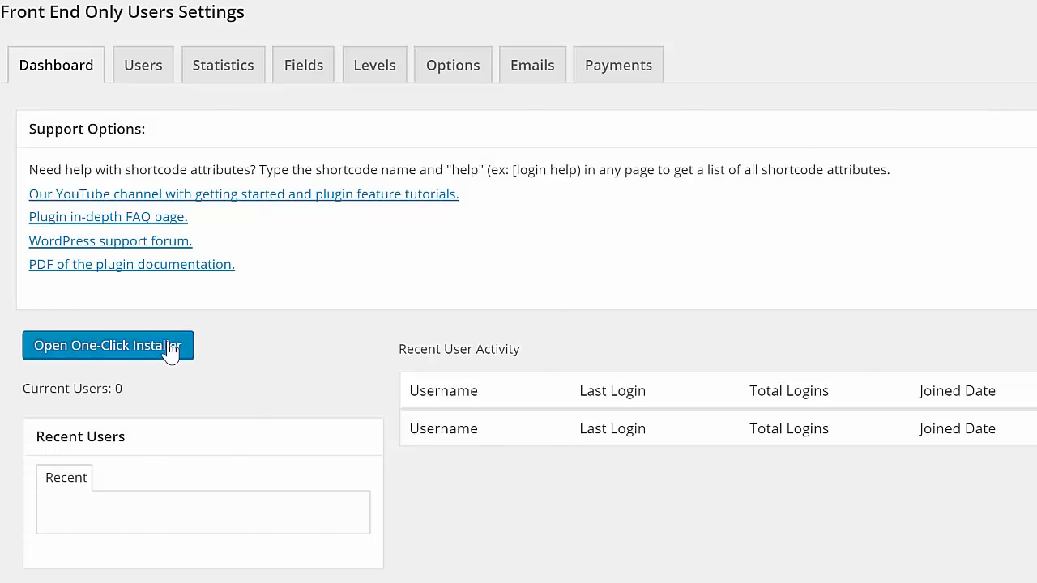
Open One Click Setup, tick Edit Profile and Register, and try Edit Profile's login-page dropdown.
left_click(108, 345)
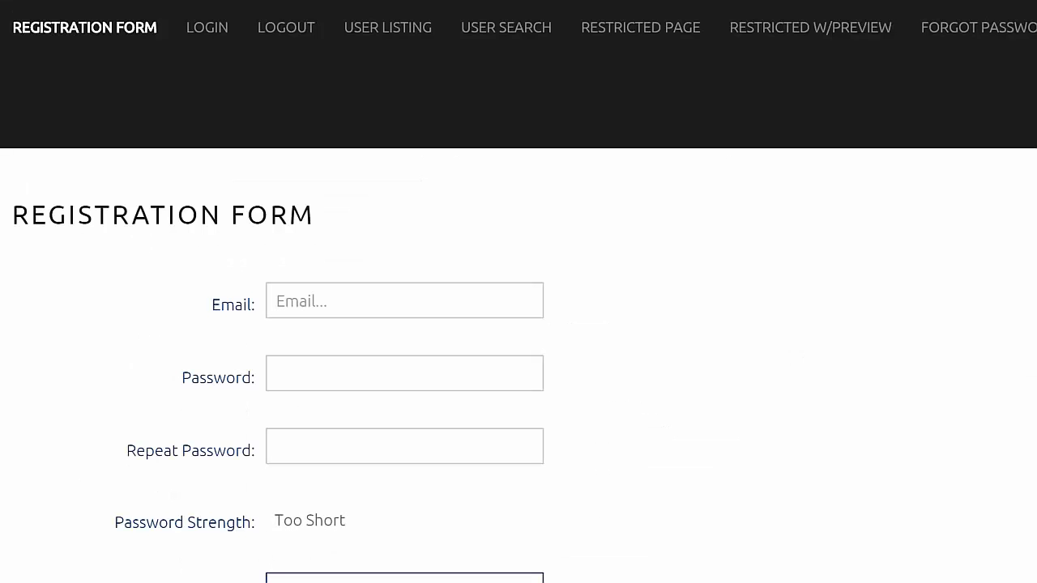
left_click(207, 26)
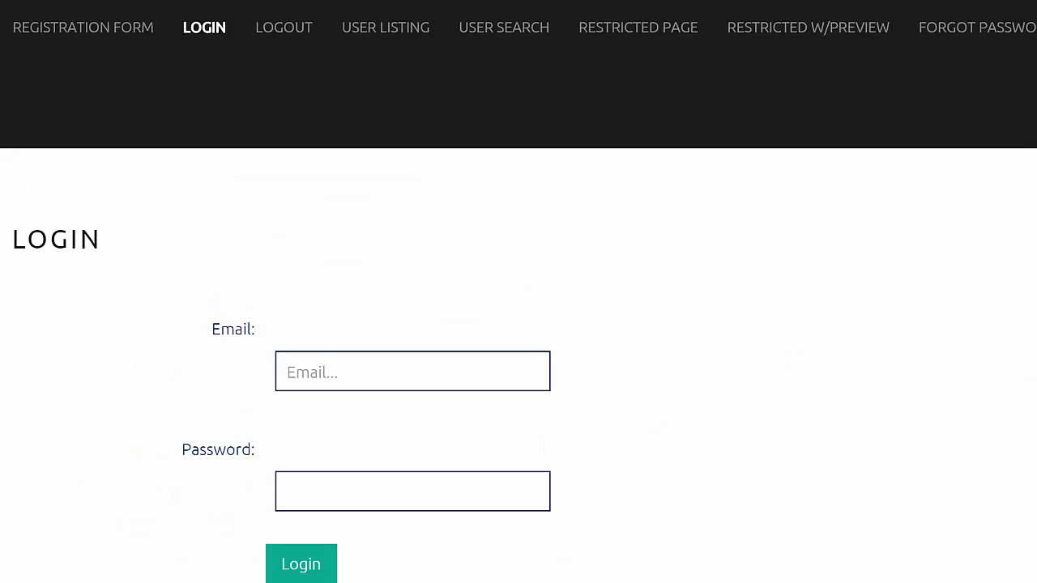
left_click(808, 27)
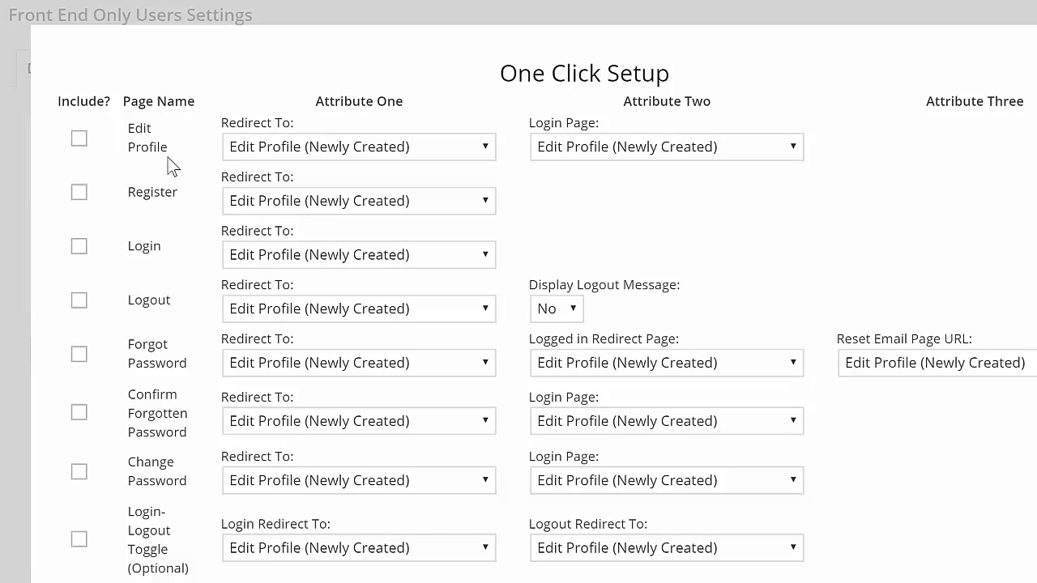
left_click(79, 137)
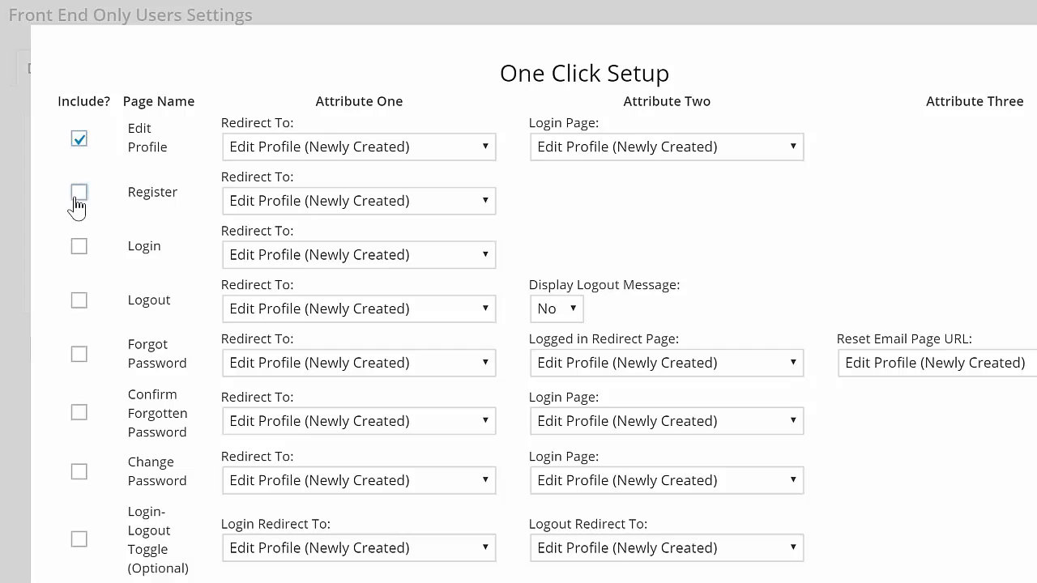
left_click(79, 192)
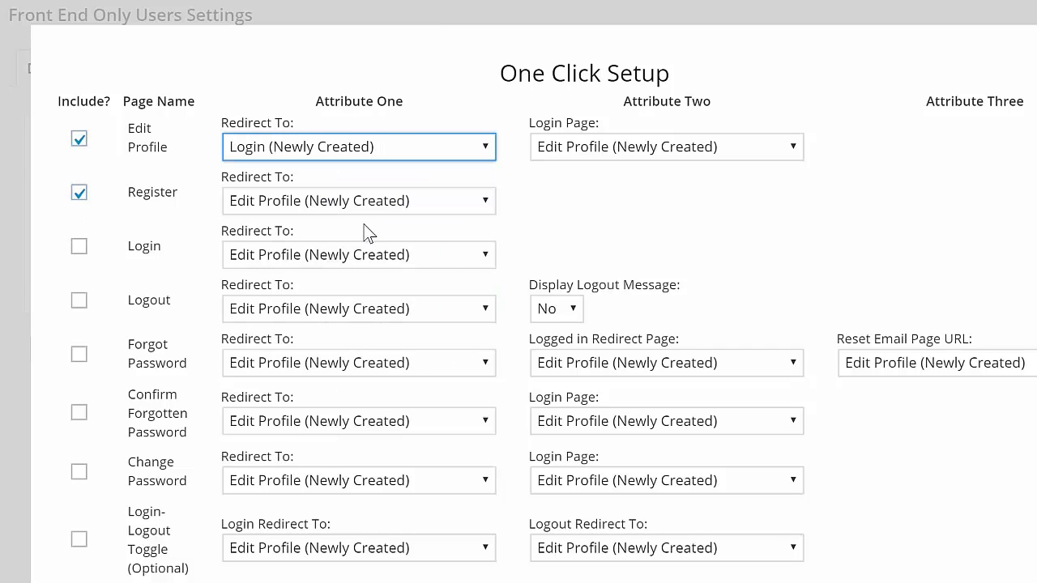
mouse_move(766, 142)
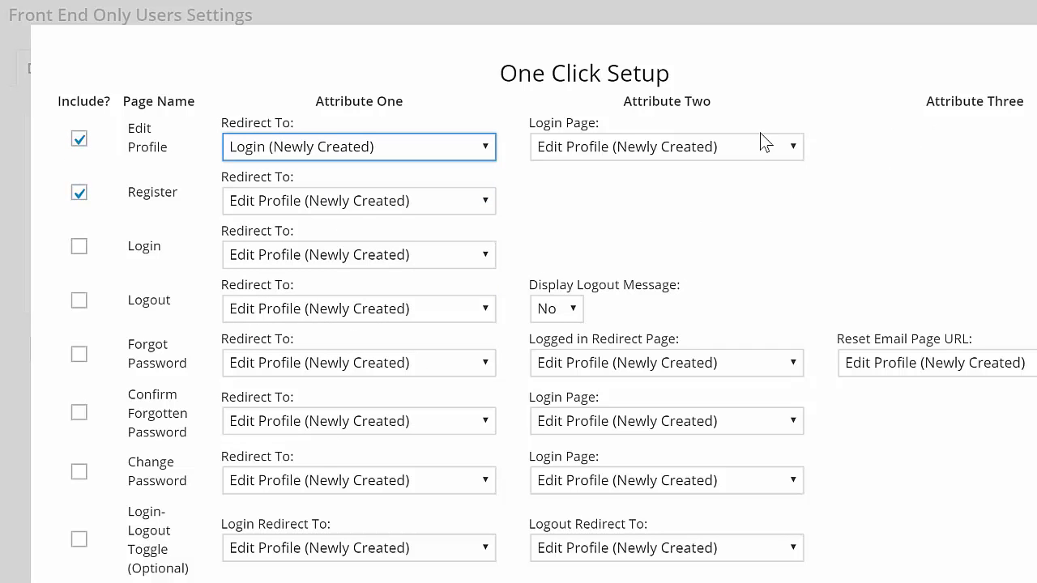
left_click(666, 147)
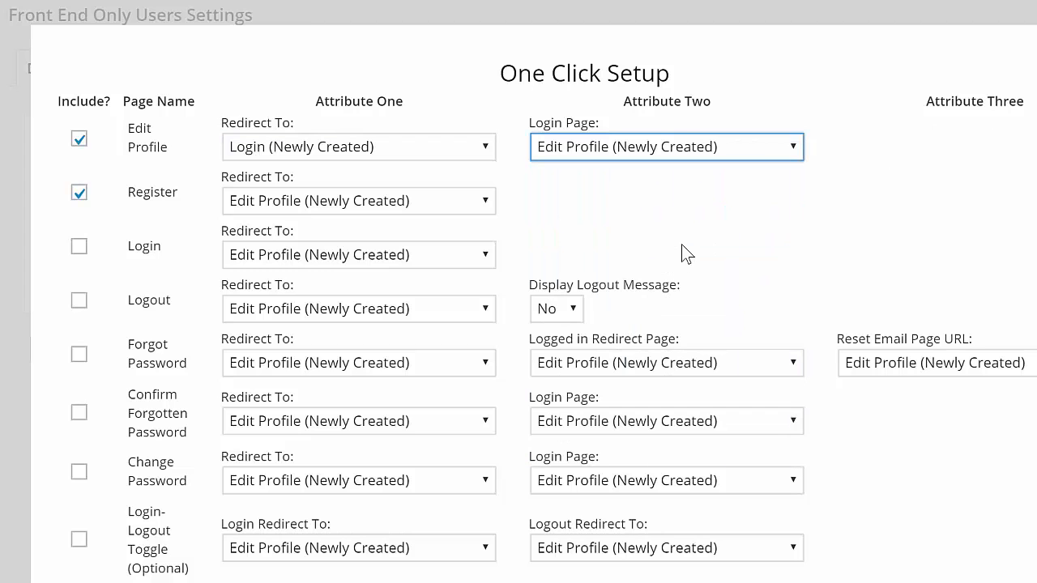
left_click(665, 147)
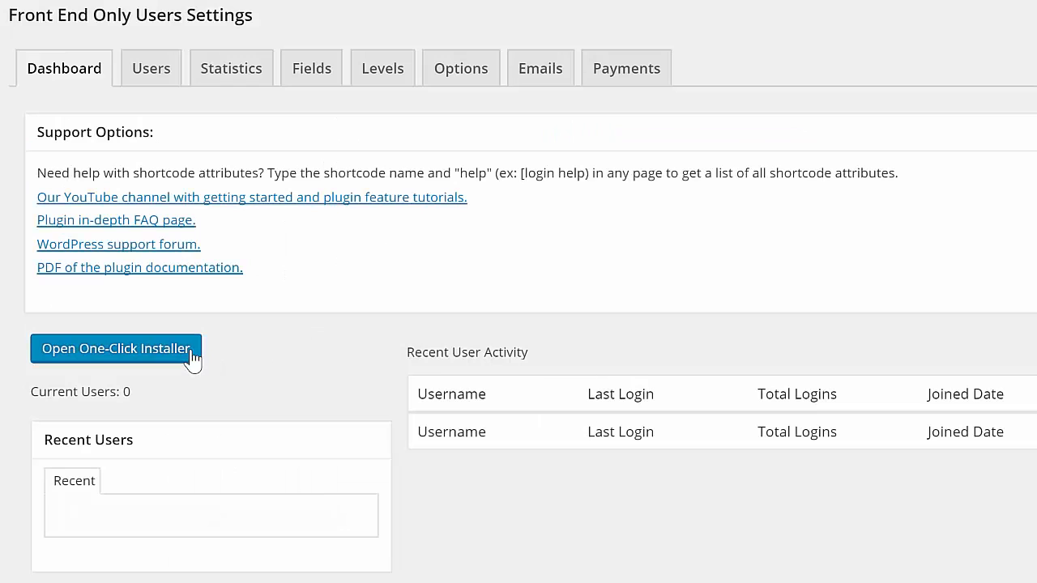
left_click(115, 348)
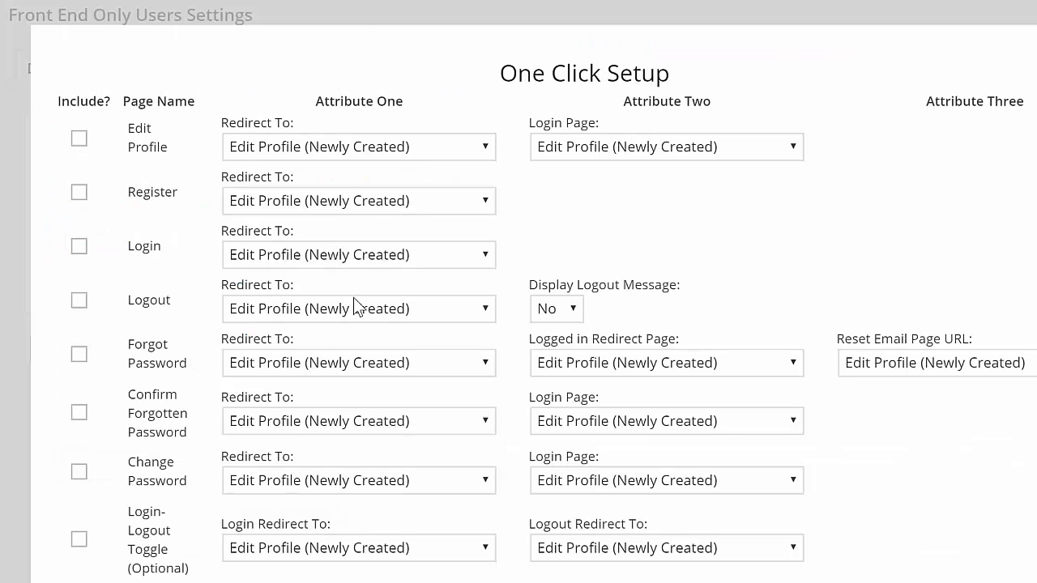
mouse_move(113, 128)
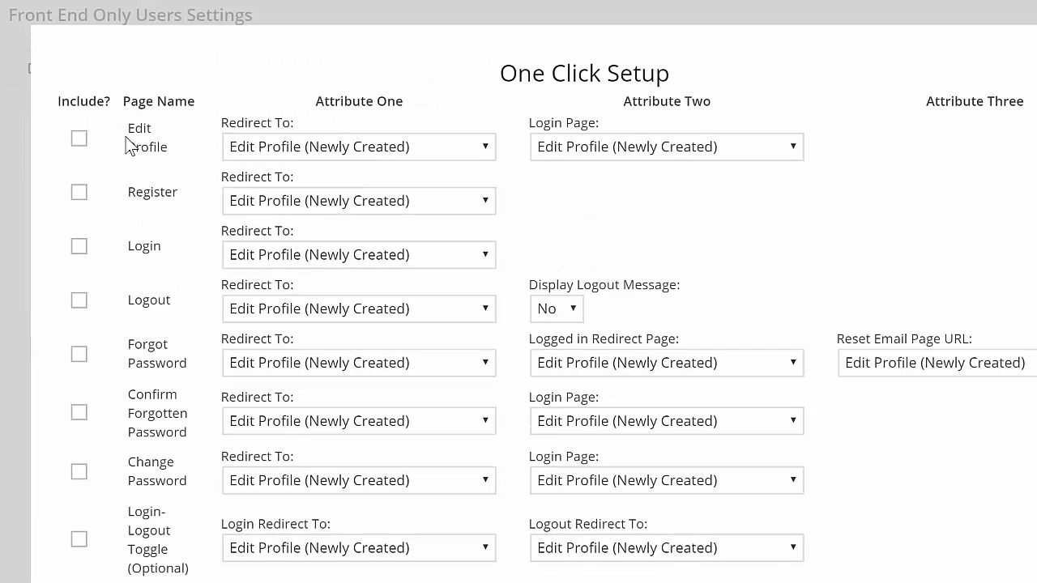
mouse_move(105, 65)
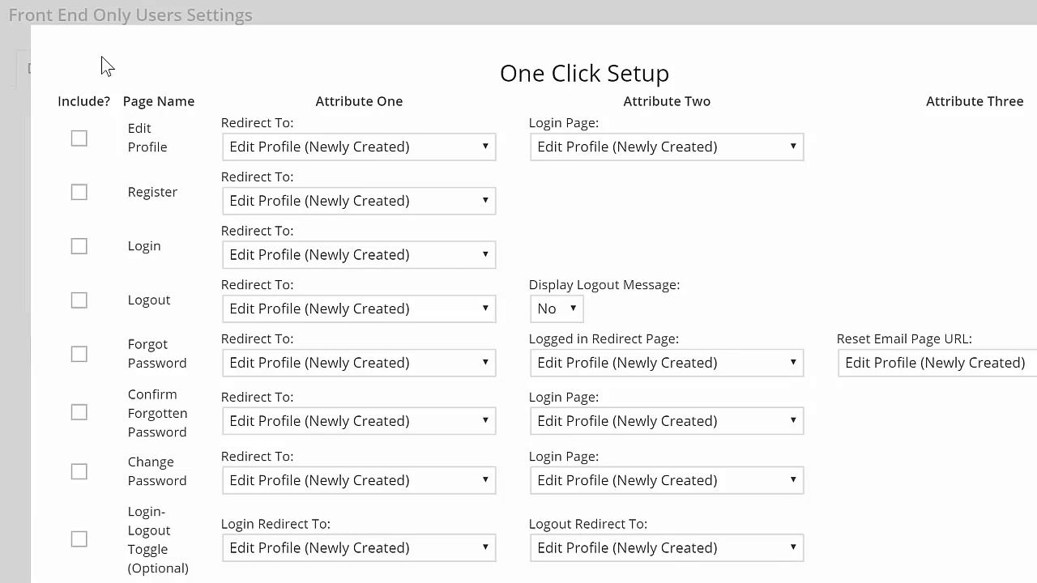
mouse_move(144, 73)
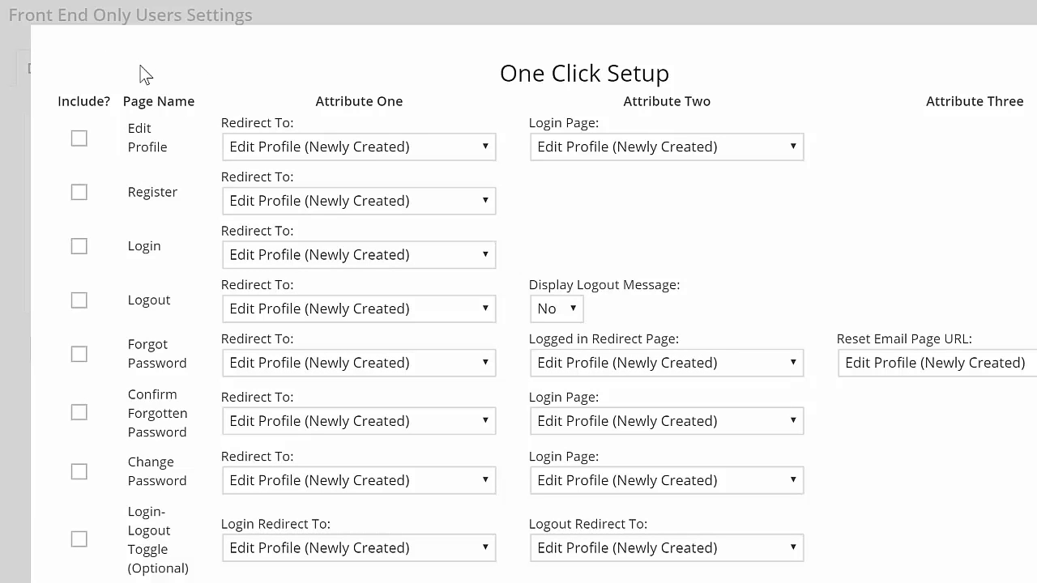
mouse_move(618, 111)
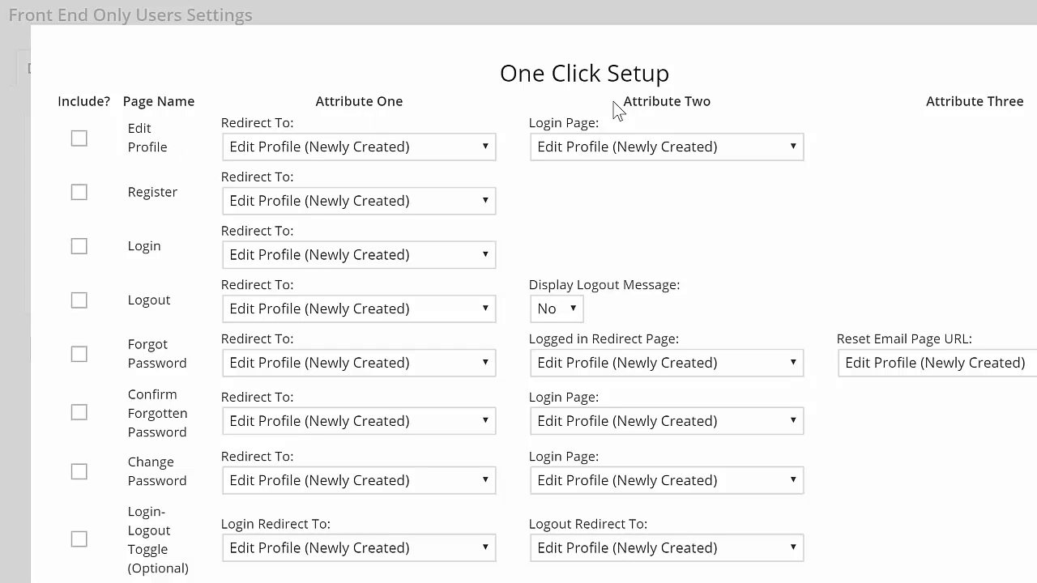
mouse_move(24, 48)
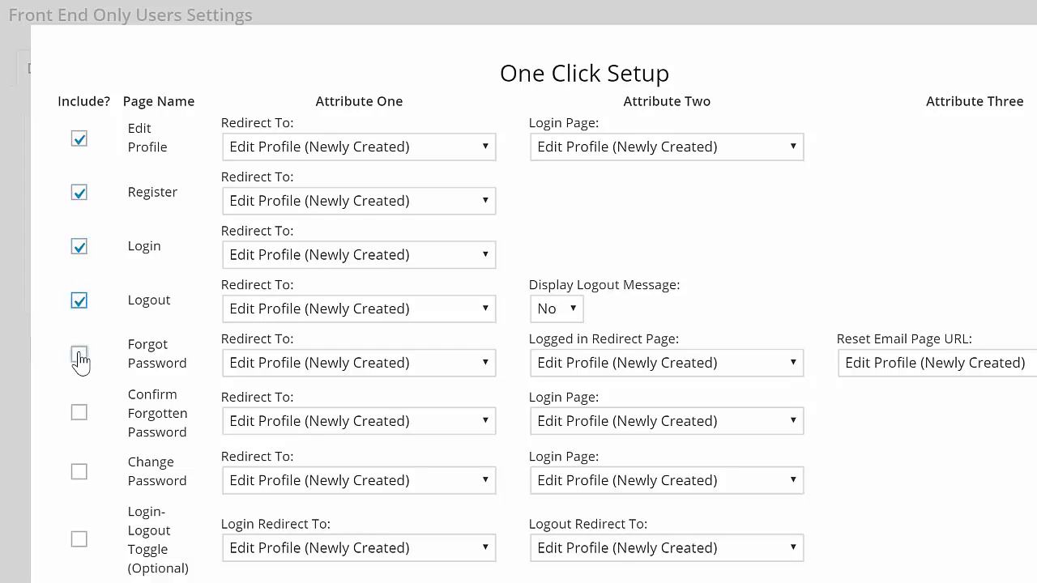
Include the Forgot Password page plus the optional User Profile and User List pages.
left_click(78, 357)
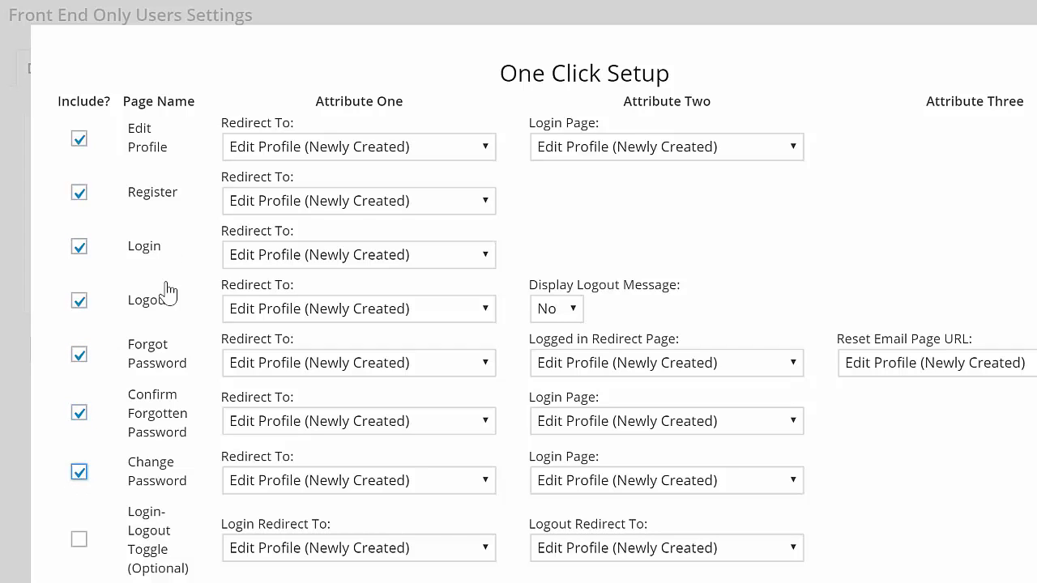
mouse_move(200, 66)
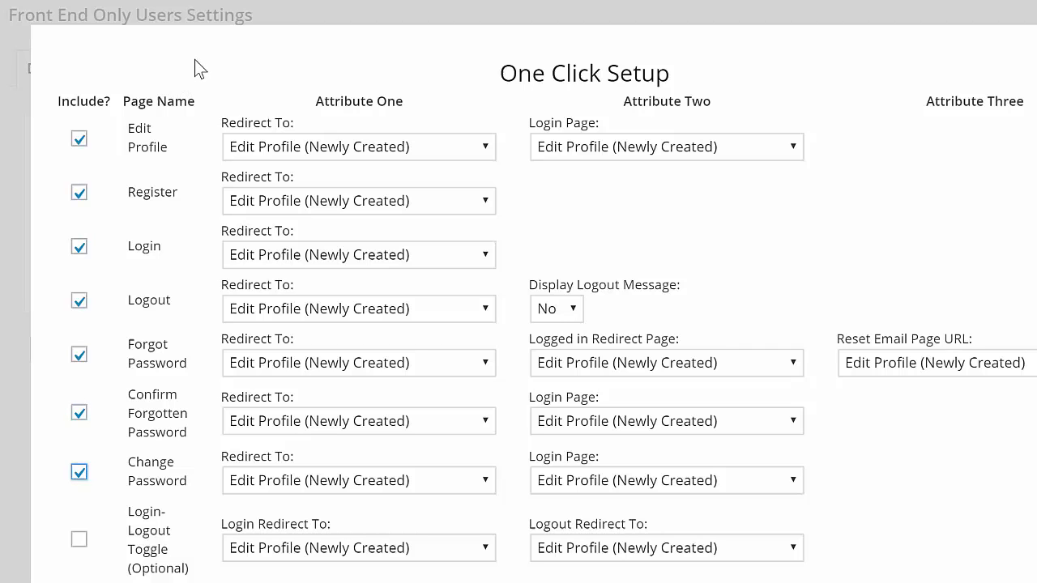
scroll("down", 3)
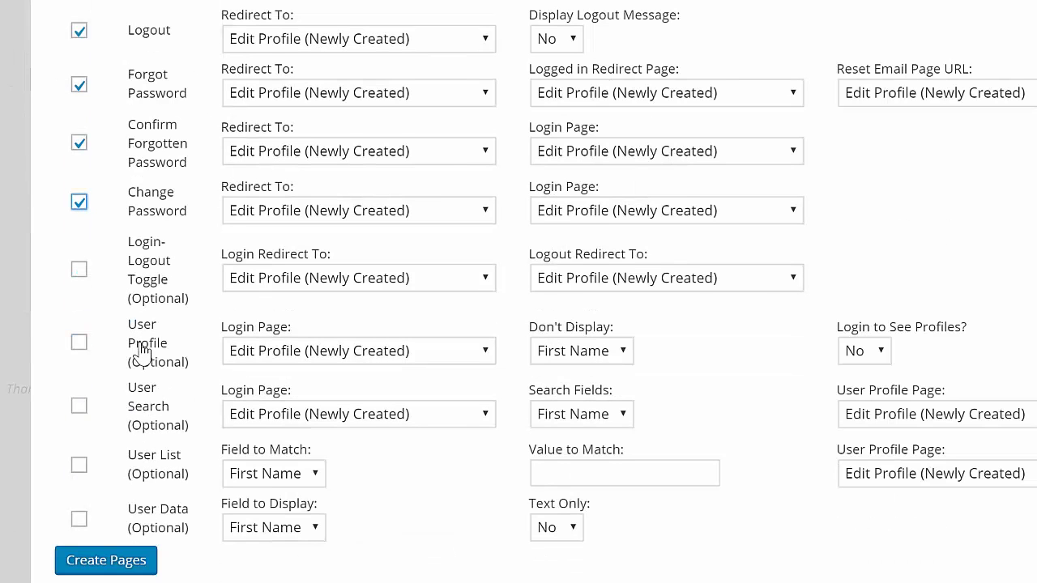
mouse_move(180, 498)
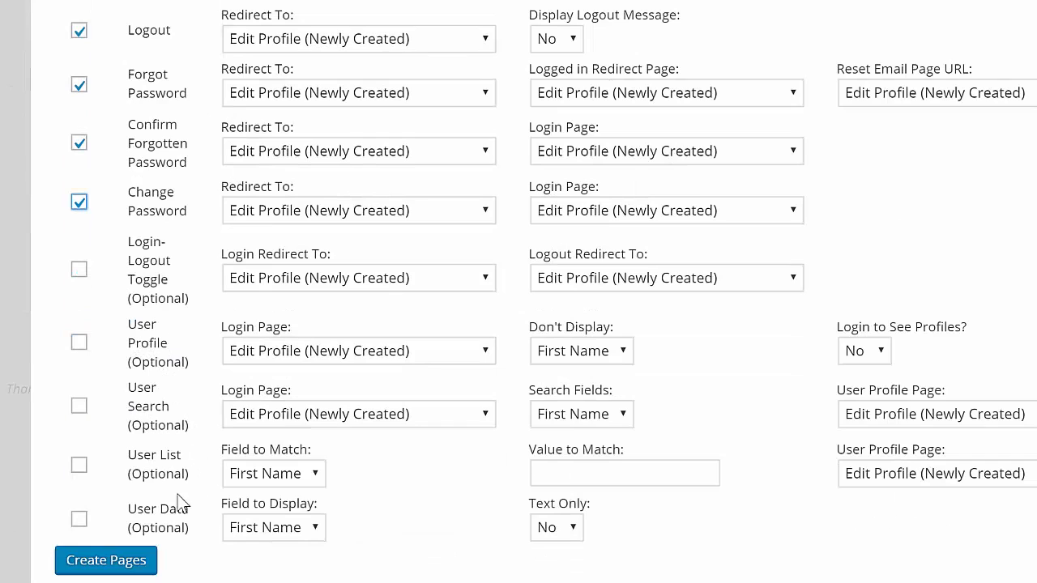
left_click(79, 342)
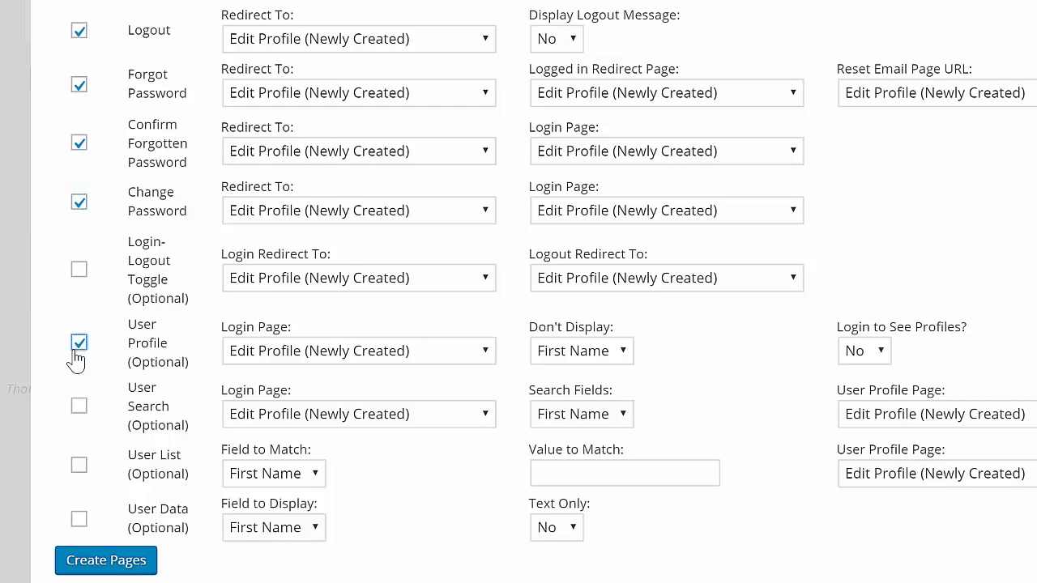
left_click(78, 464)
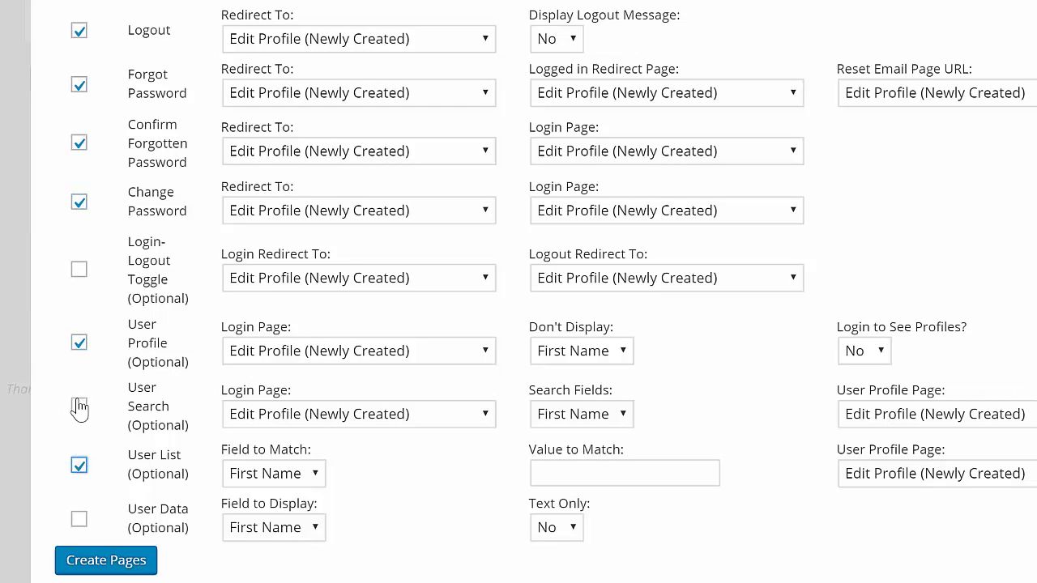
scroll("up", 3)
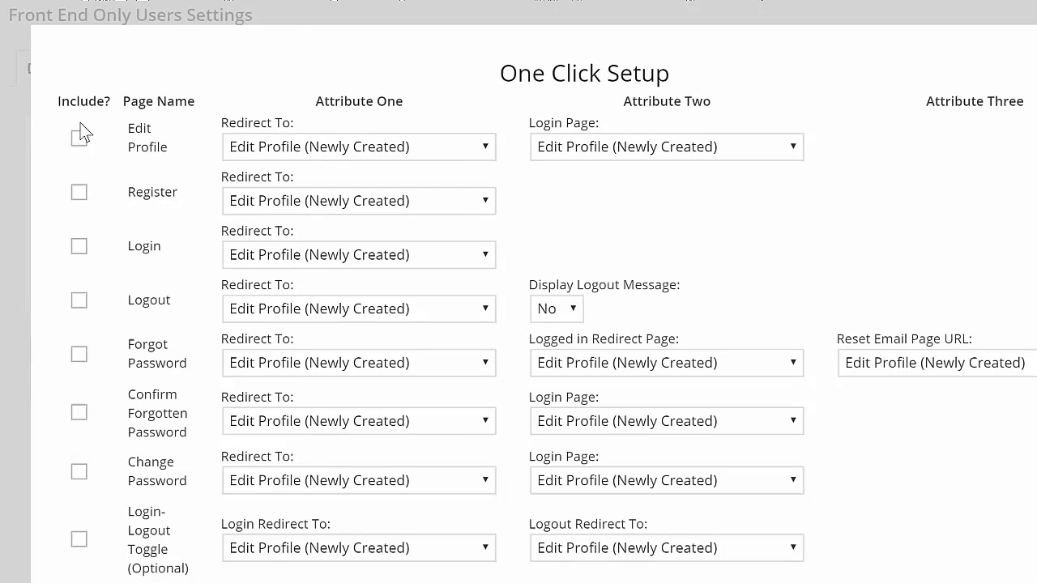
Tick Edit Profile and set its Login Page dropdown to Login (Newly Created).
left_click(79, 137)
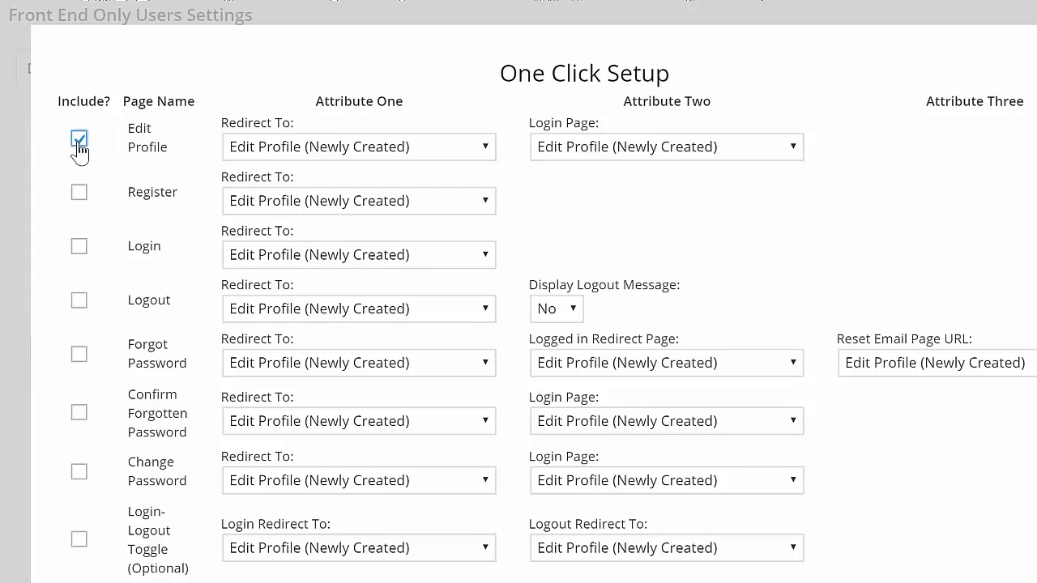
left_click(78, 137)
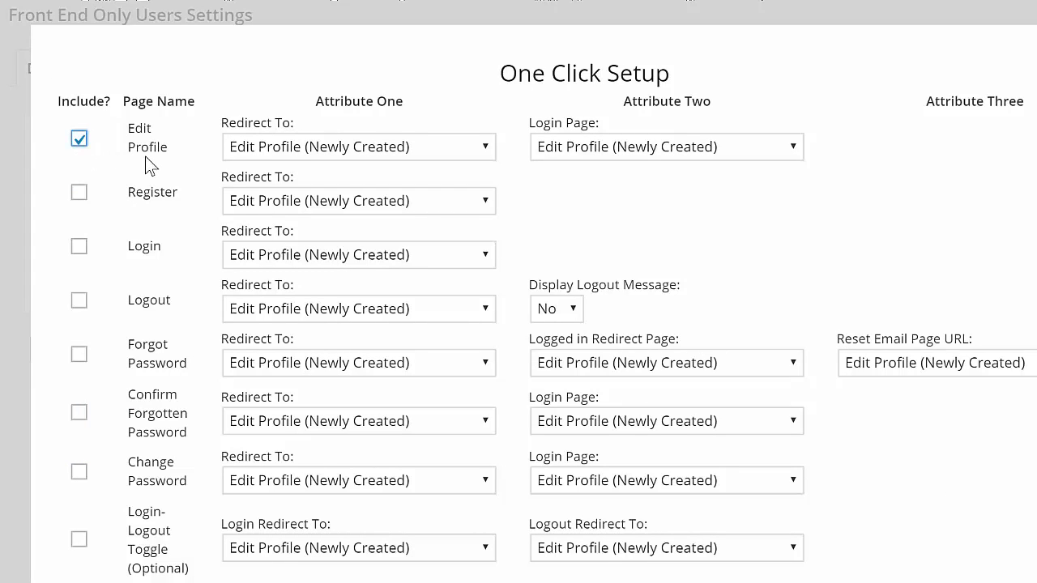
mouse_move(188, 166)
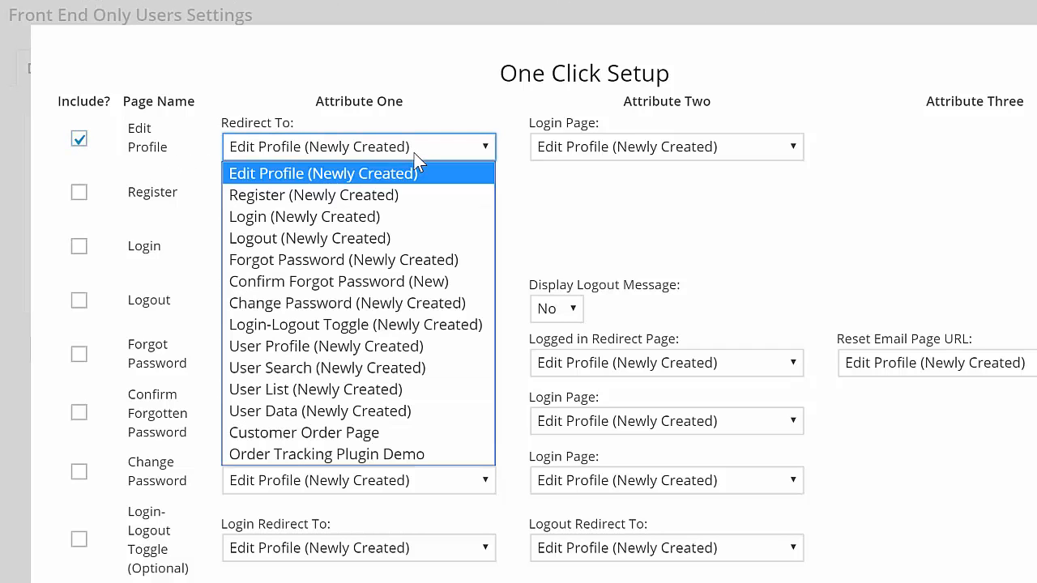
mouse_move(350, 195)
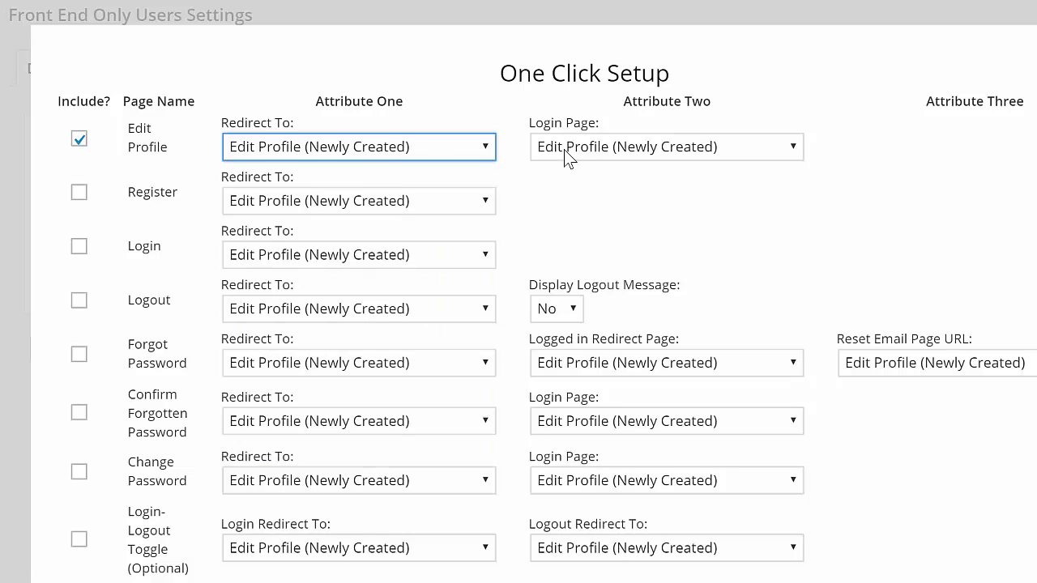
left_click(666, 146)
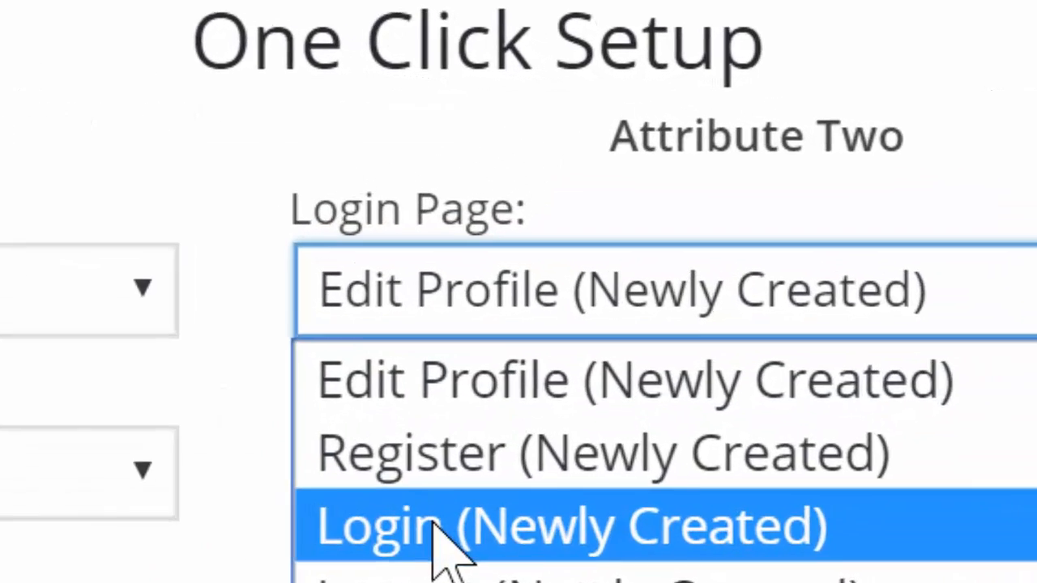
left_click(566, 527)
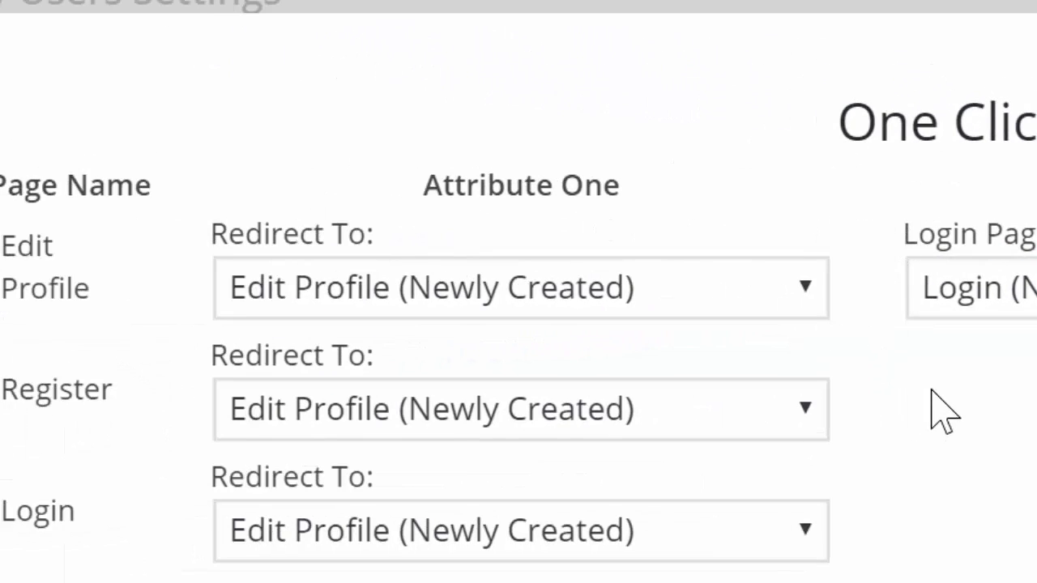
mouse_move(935, 397)
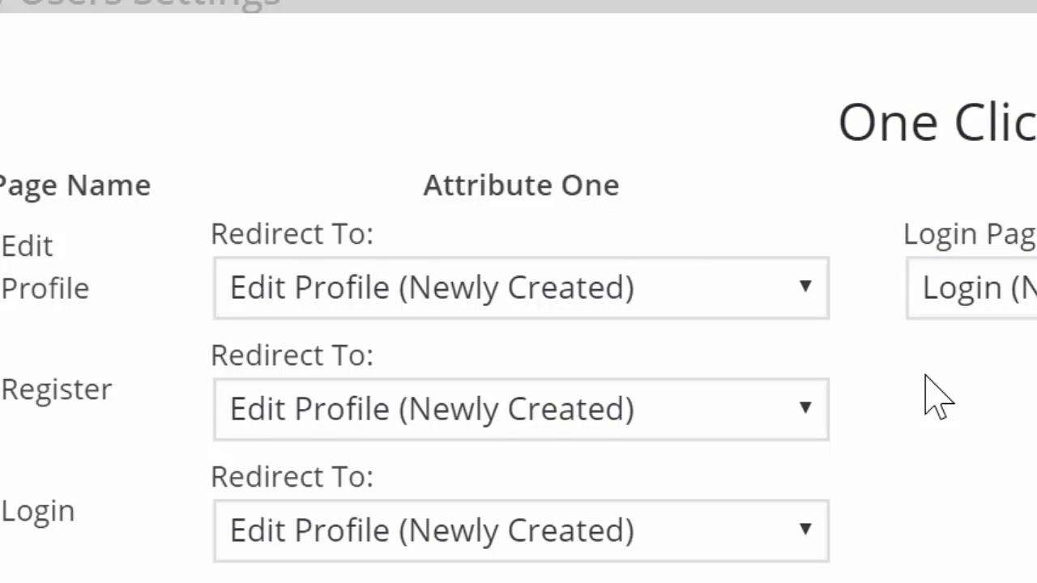
mouse_move(890, 374)
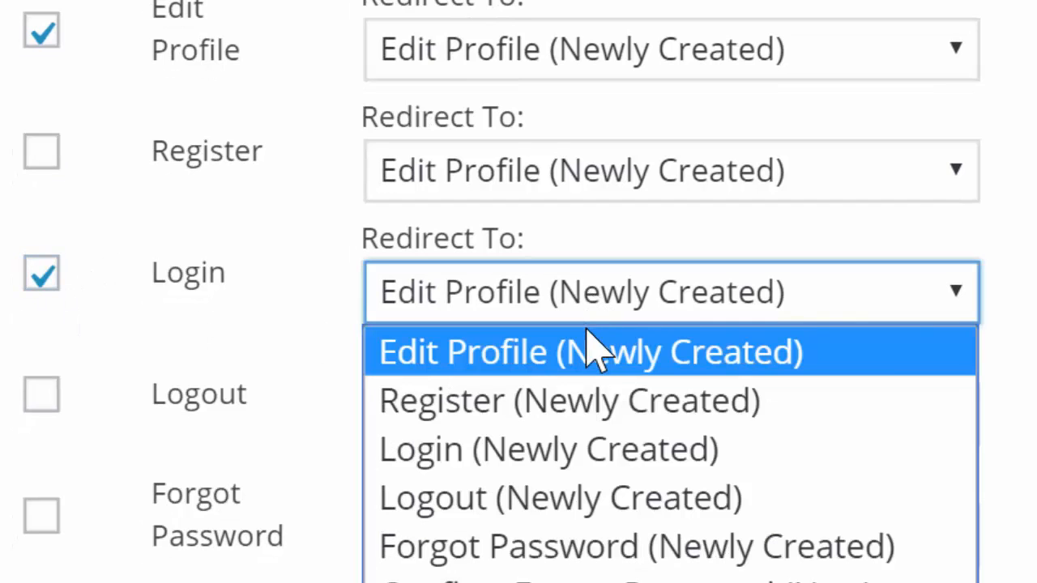
mouse_move(595, 498)
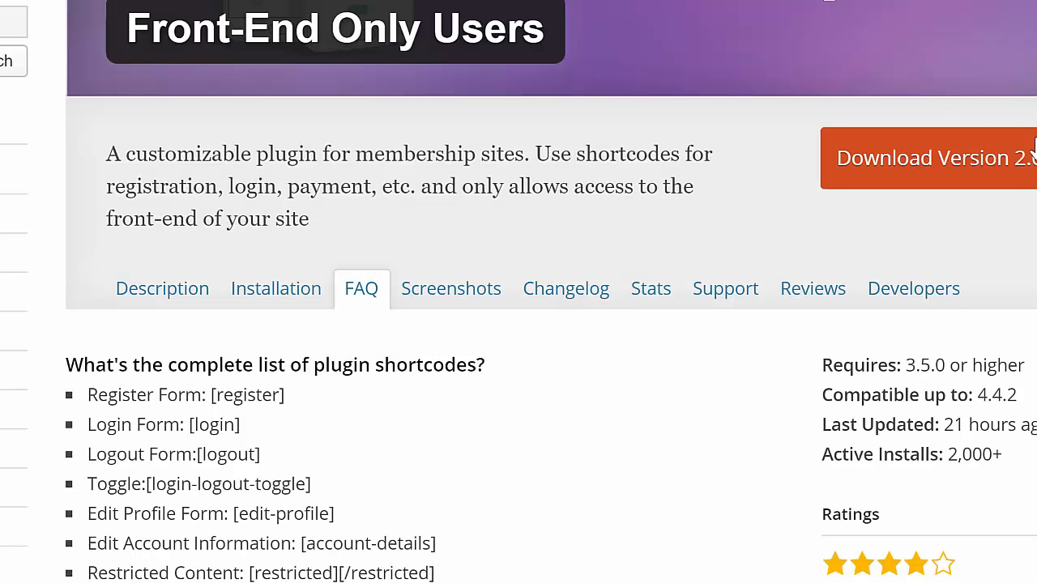
scroll("down", 3)
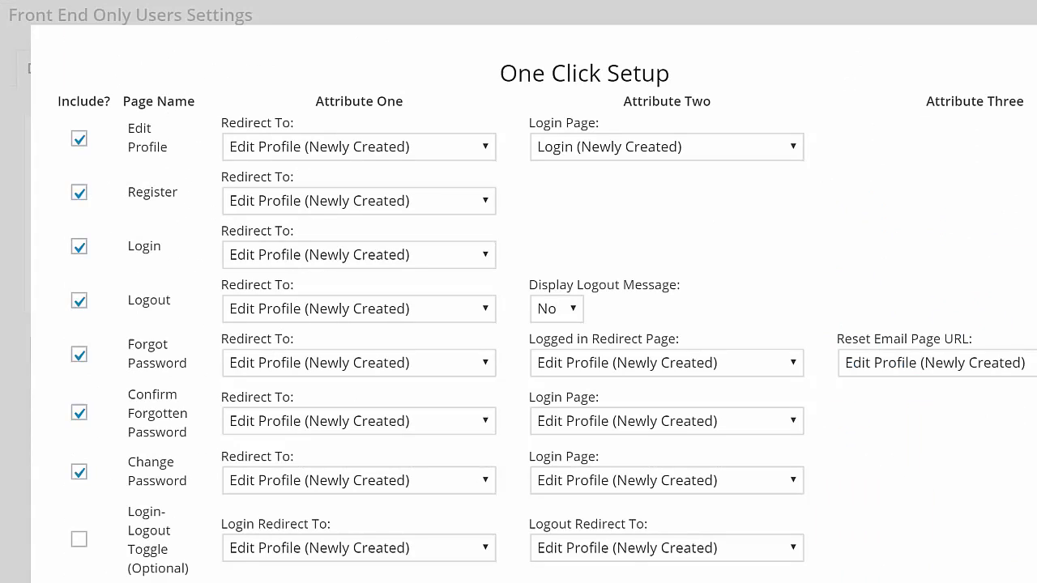
Scroll to the bottom and run Create Pages to generate the ticked membership pages.
scroll("down", 3)
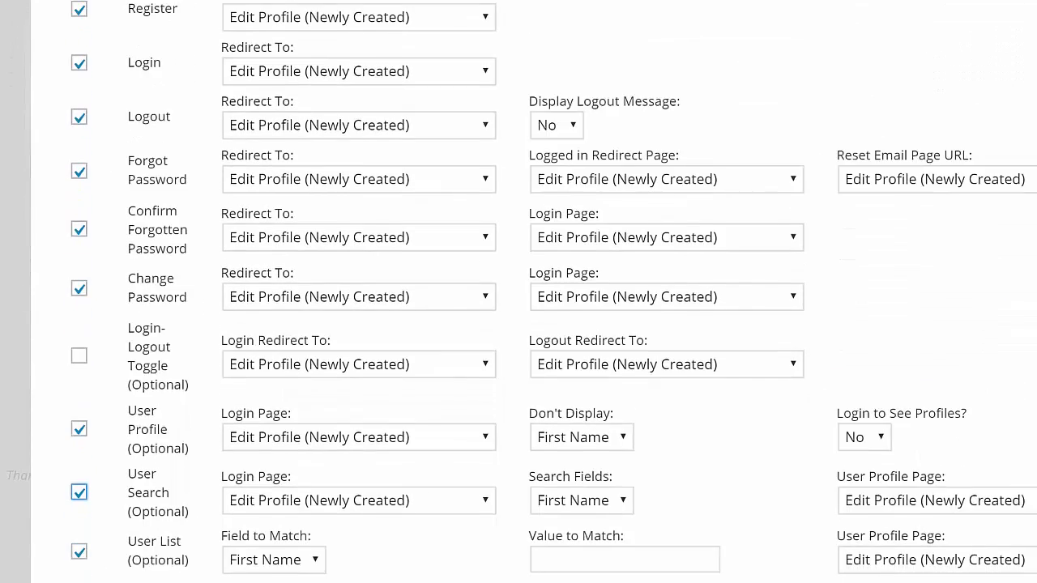
scroll("down", 3)
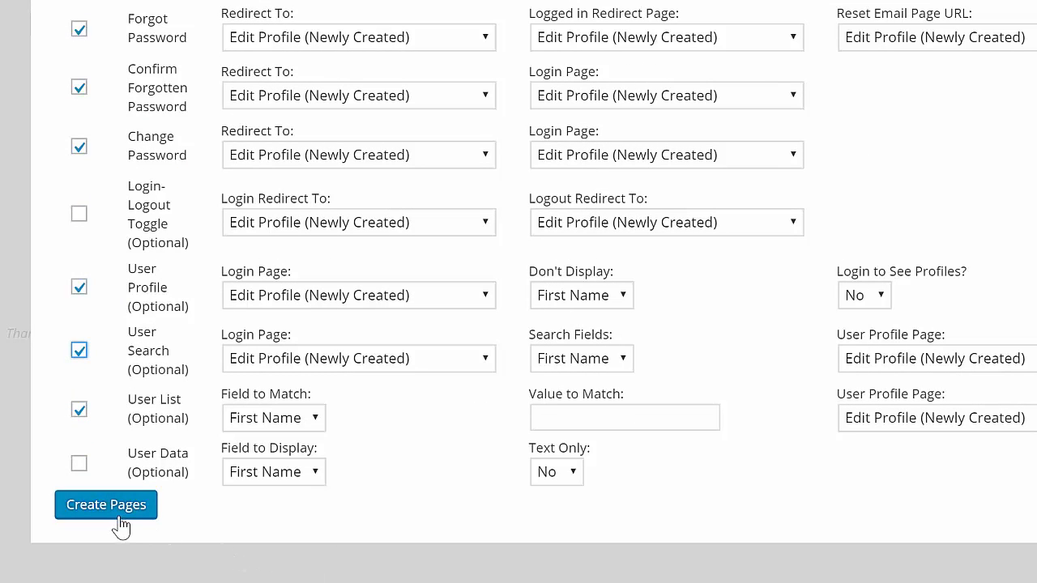
mouse_move(257, 543)
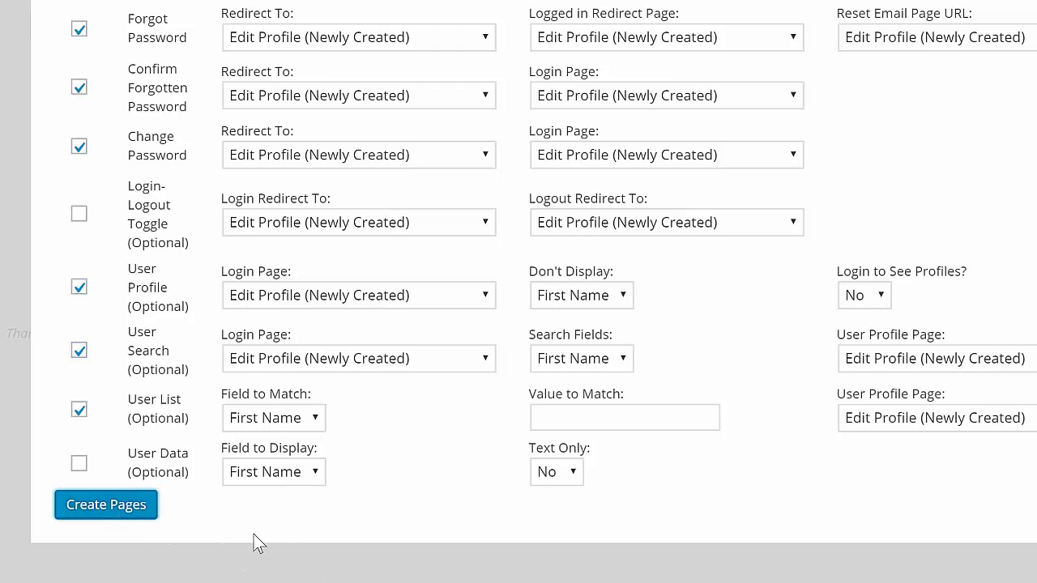
left_click(105, 504)
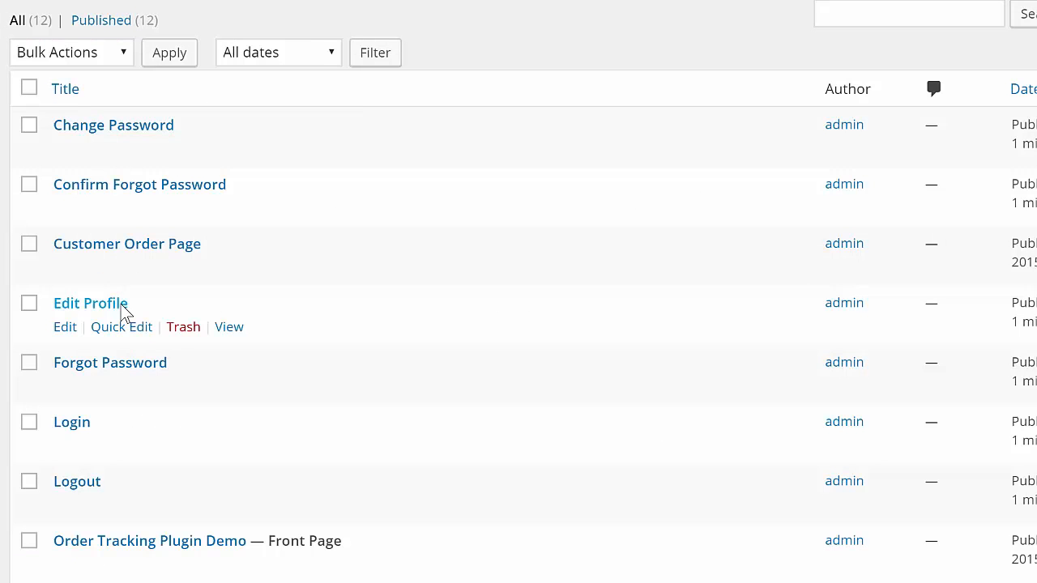